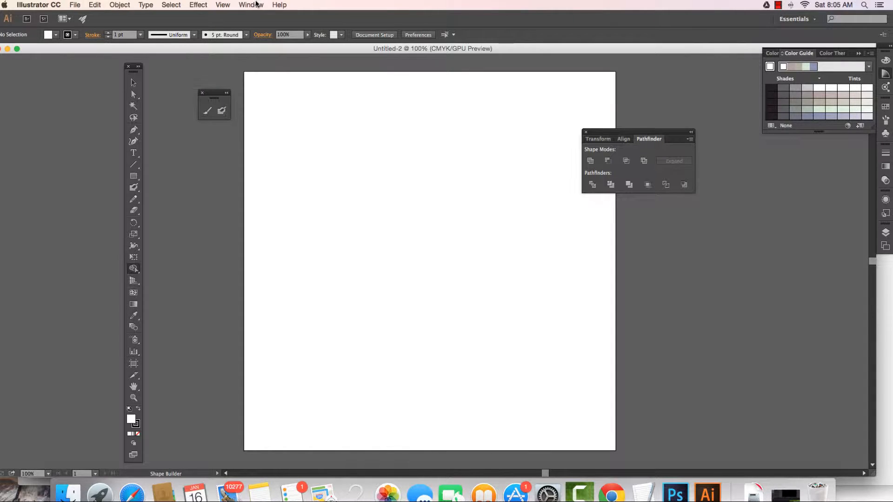
Open the Symbols panel from the Window menu
click(250, 5)
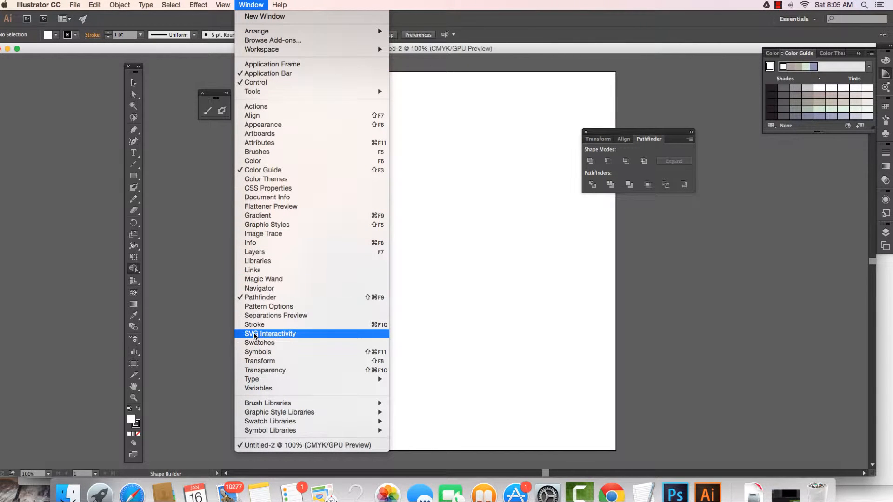
mouse_move(256, 352)
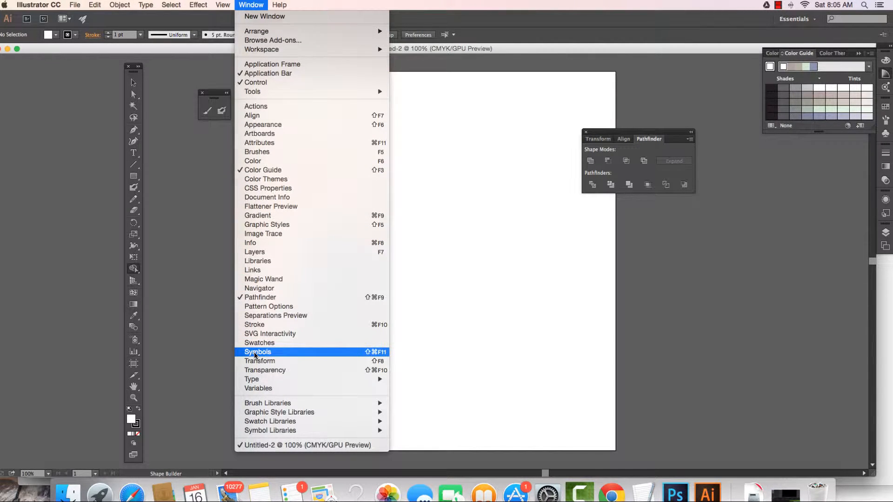
click(256, 352)
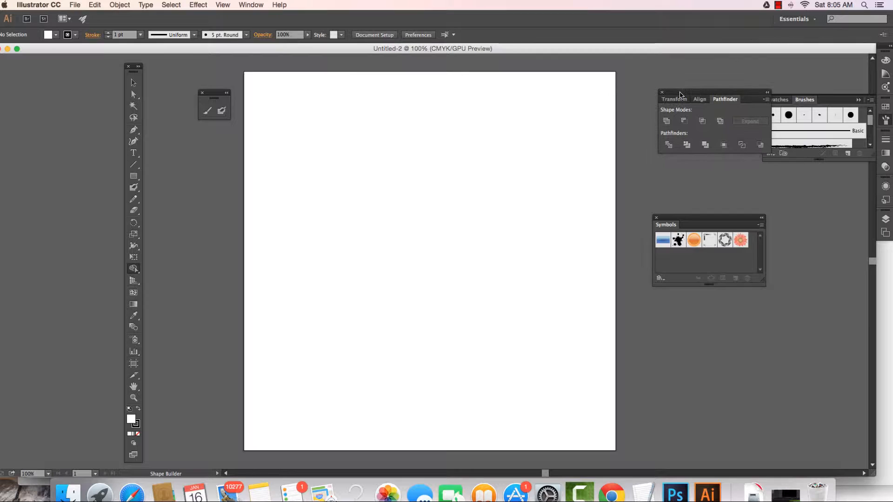
mouse_move(661, 280)
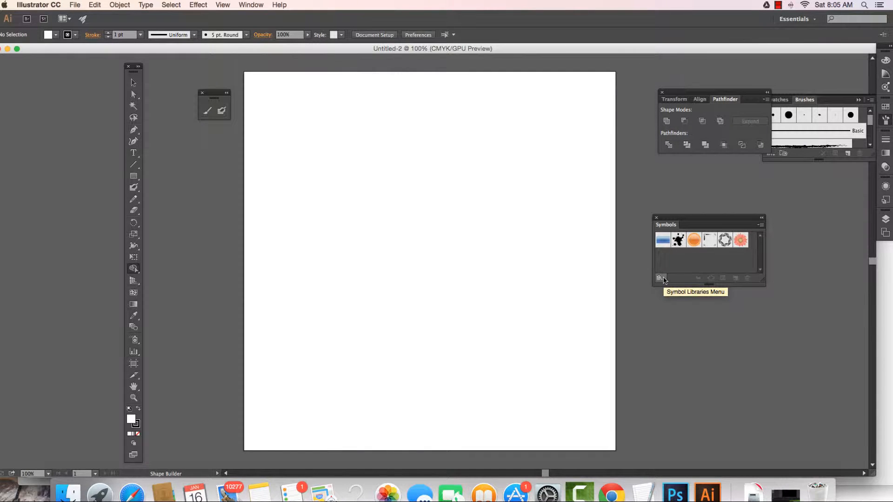
Load the Arrows symbol library, then reopen the Symbol Libraries menu for Nature
click(660, 278)
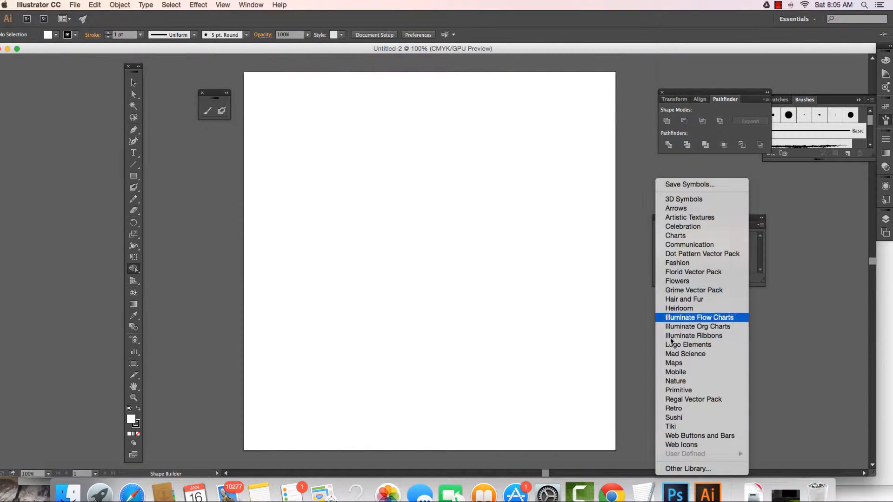
mouse_move(679, 307)
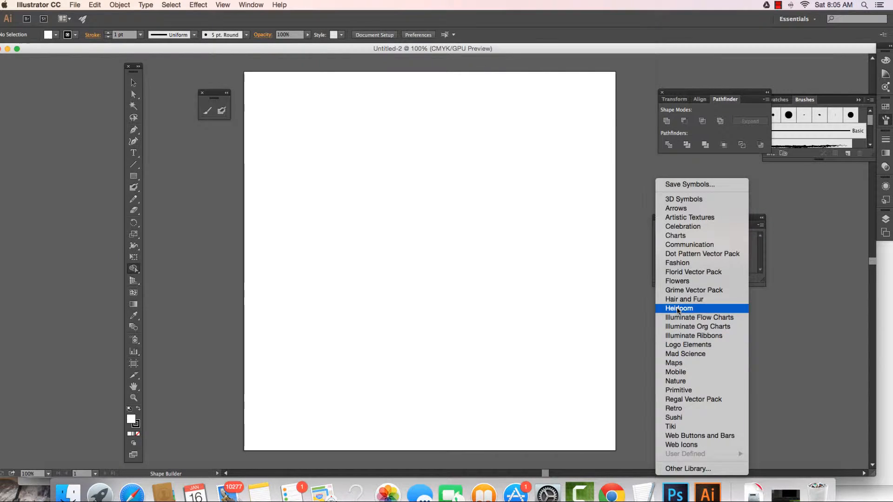
mouse_move(681, 236)
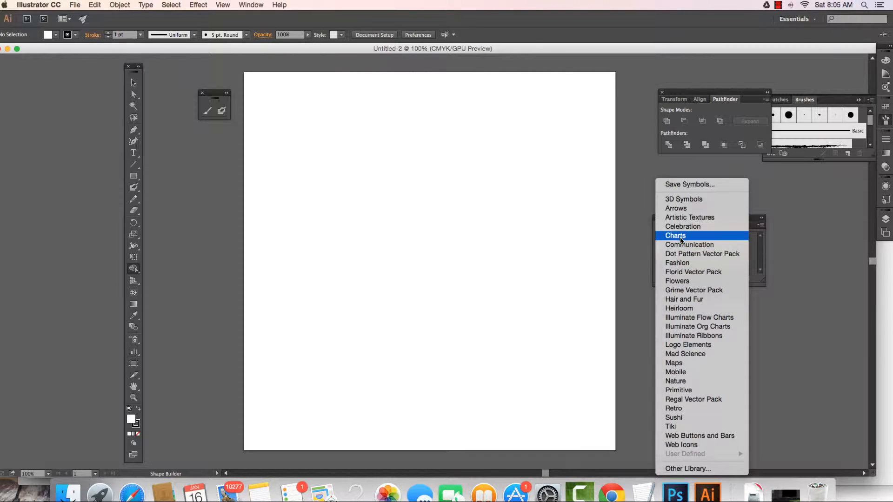
mouse_move(683, 226)
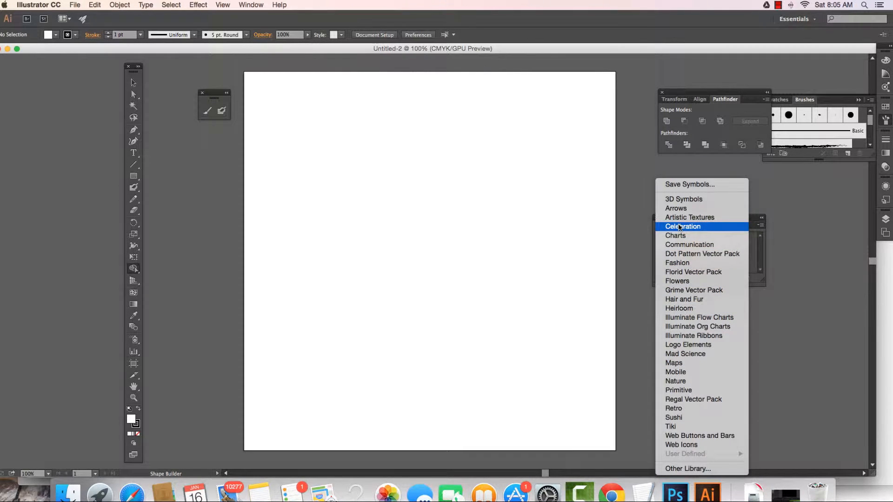
mouse_move(680, 208)
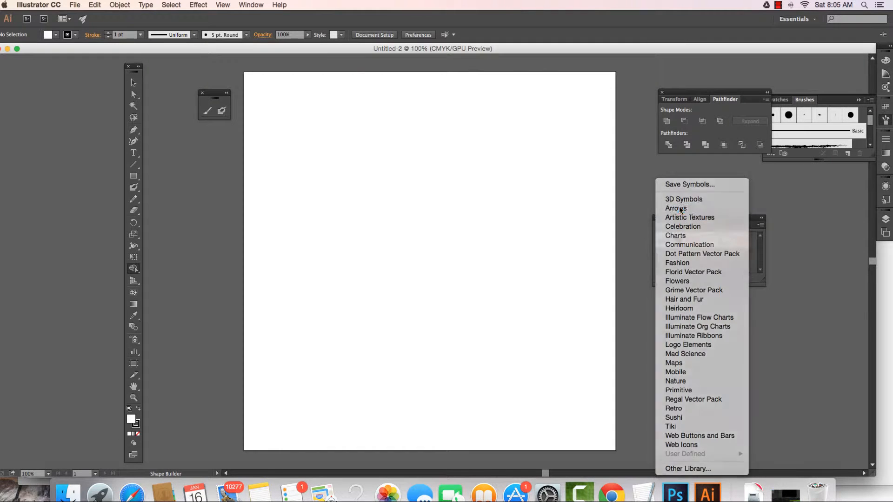
click(676, 208)
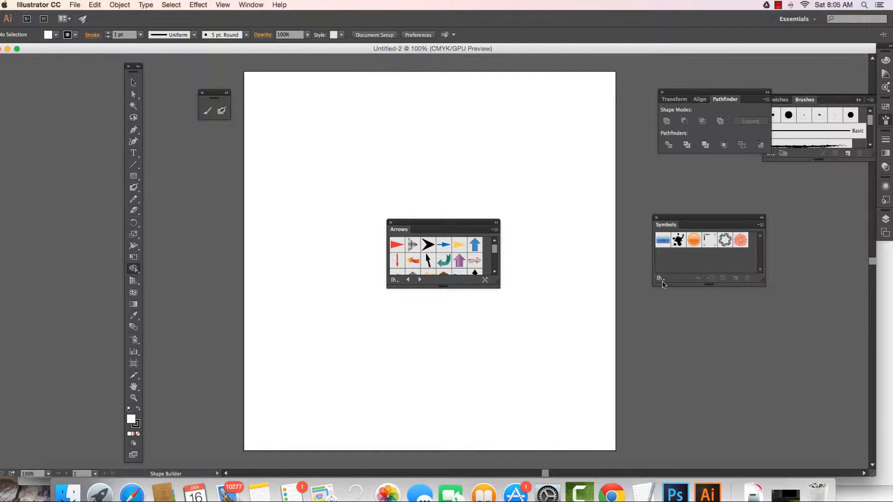
click(660, 278)
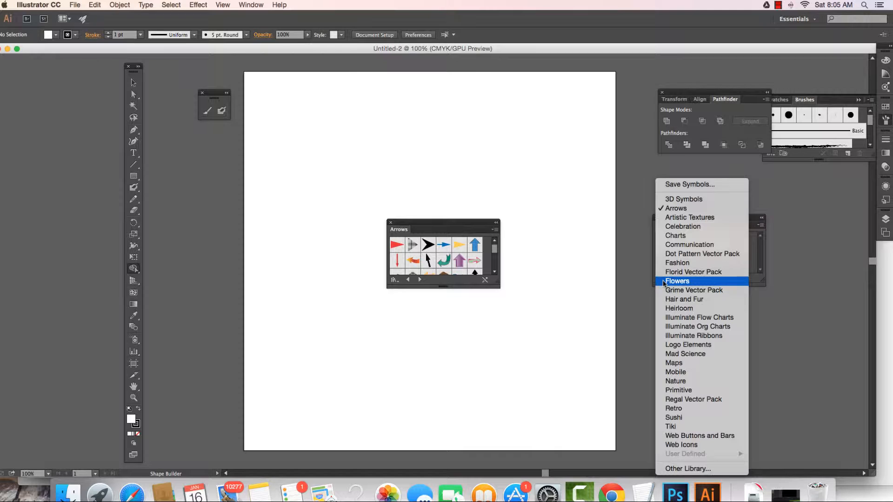
mouse_move(680, 394)
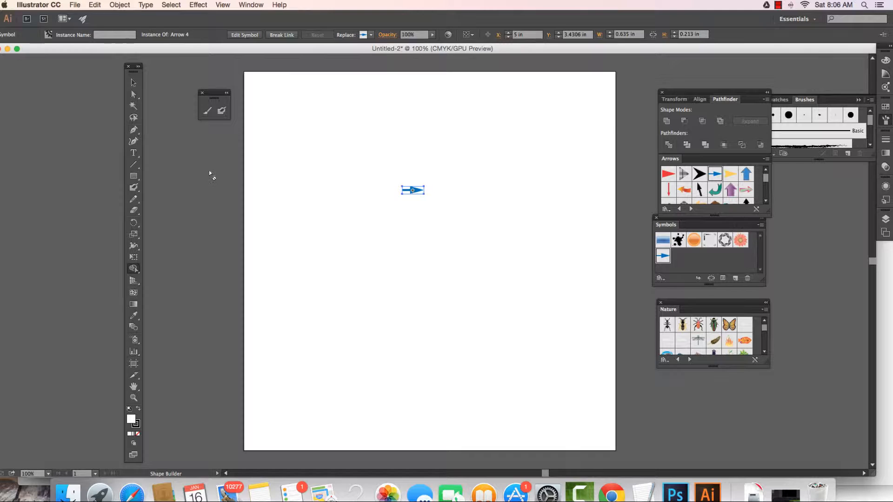
mouse_move(142, 103)
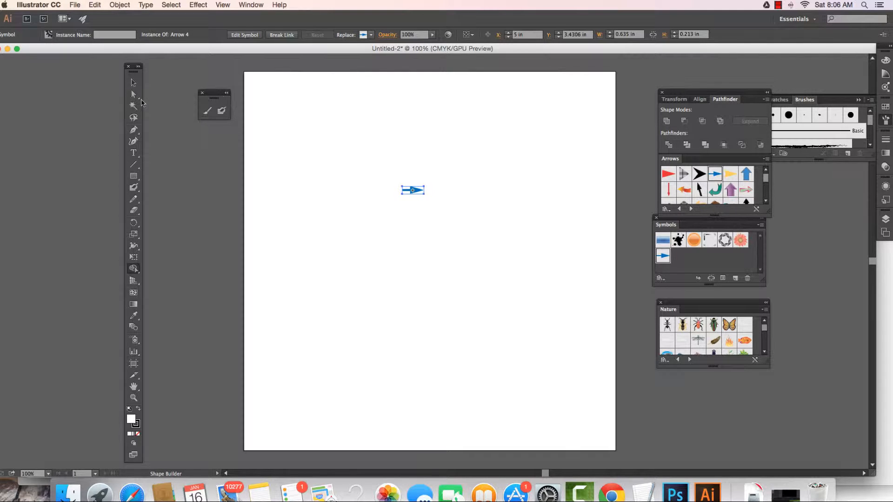
Select the blue arrow instance, confirm its fill colour, and move it toward the artboard's upper left
click(134, 83)
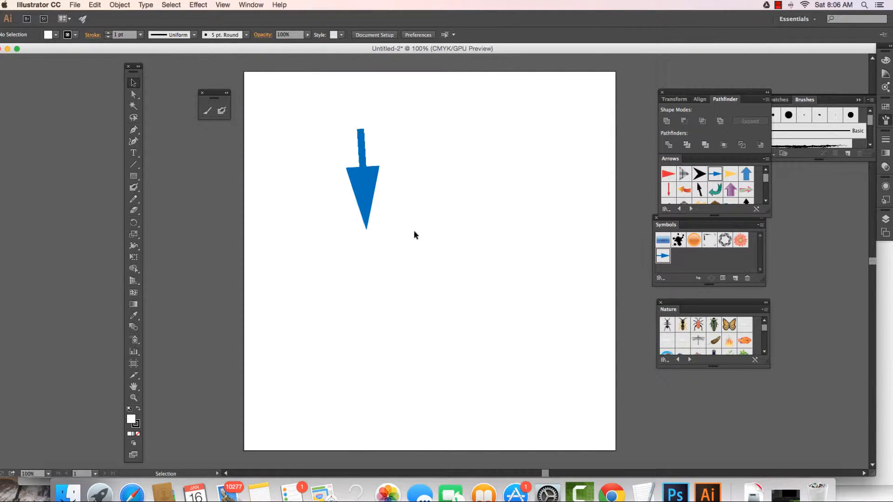
click(363, 181)
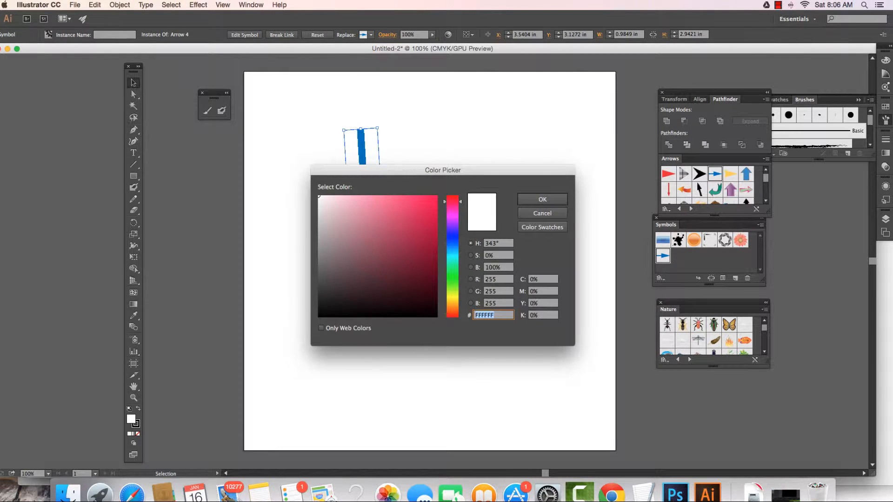
click(543, 199)
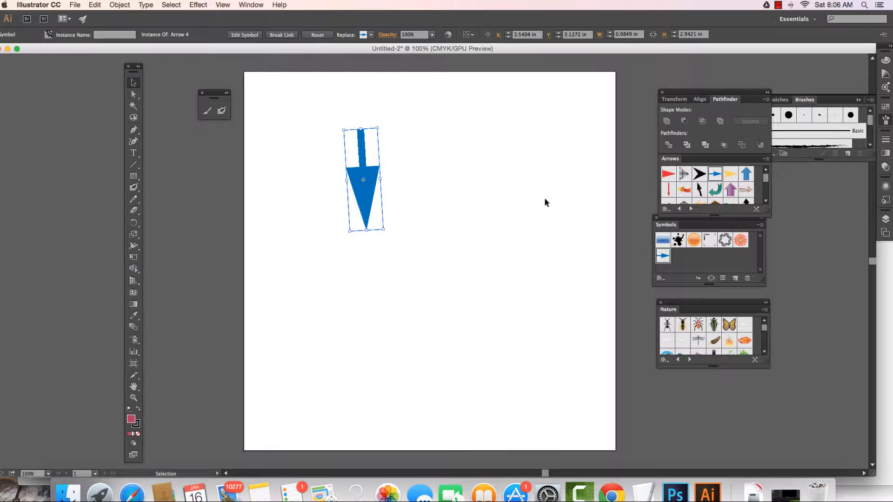
drag(363, 180, 324, 159)
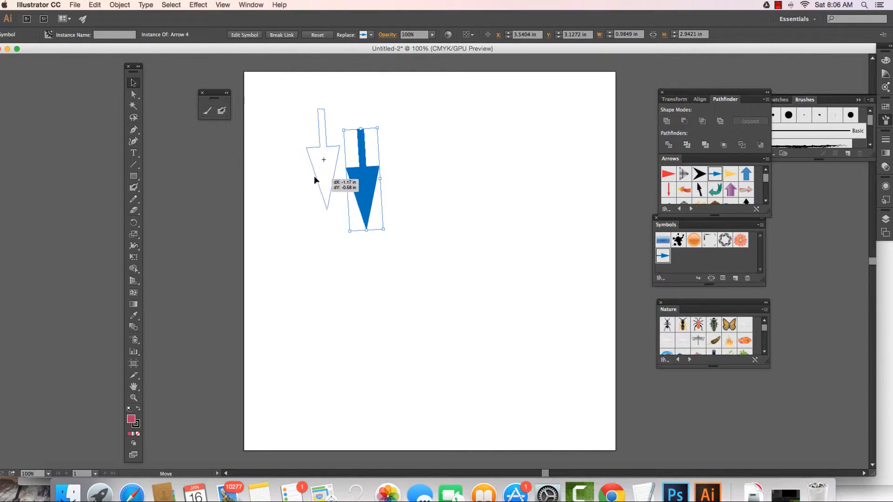
drag(362, 180, 314, 158)
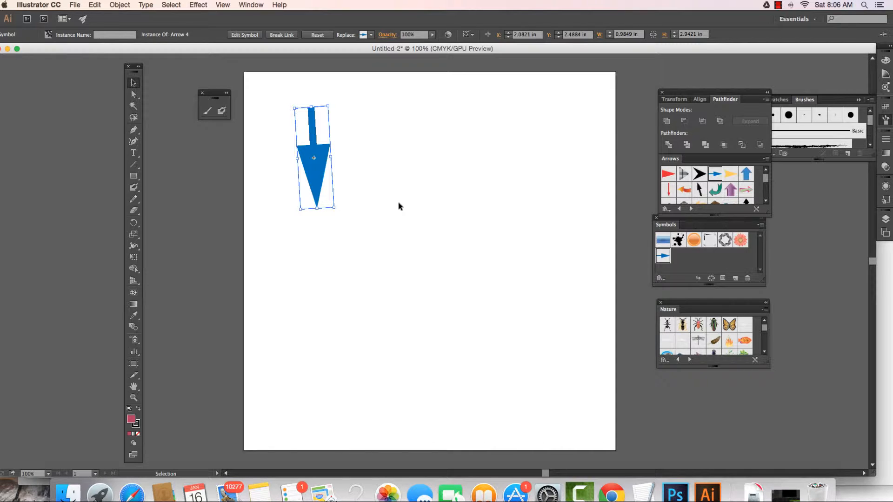
mouse_move(596, 229)
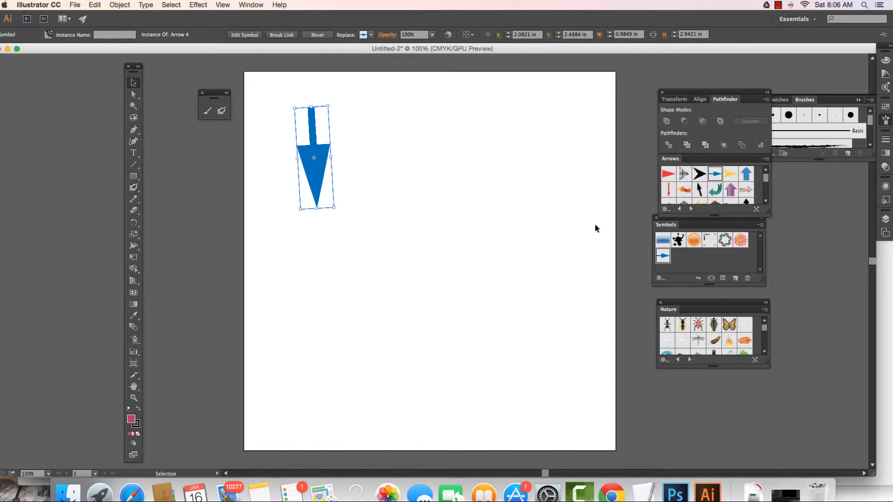
mouse_move(711, 279)
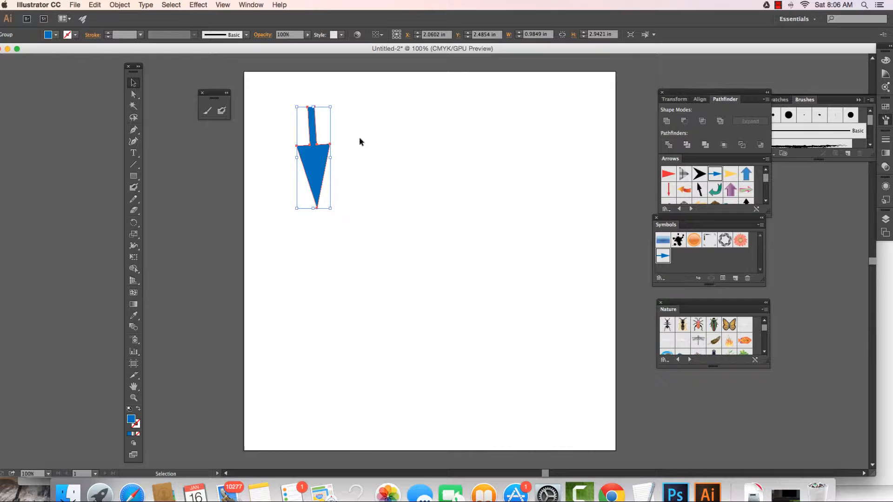
Move the arrow toward the top centre, then select the whole arrow with the Direct Selection tool
drag(313, 159, 397, 138)
text(00ADBA)
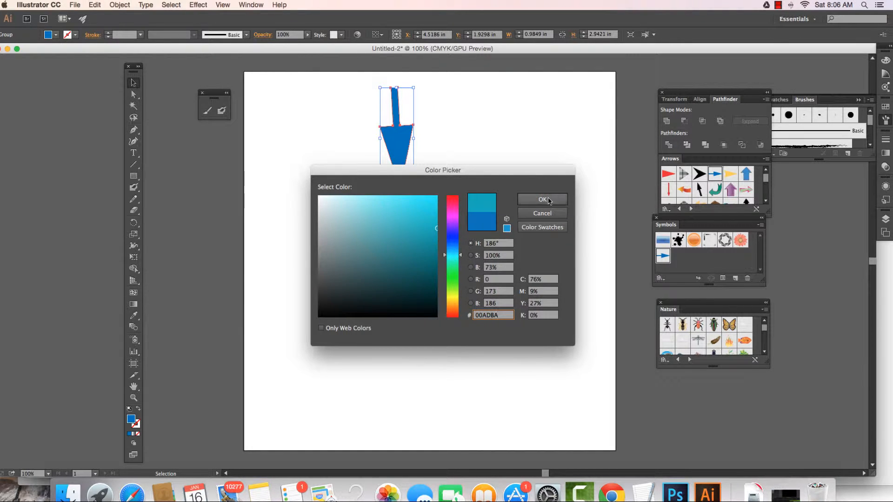
click(541, 199)
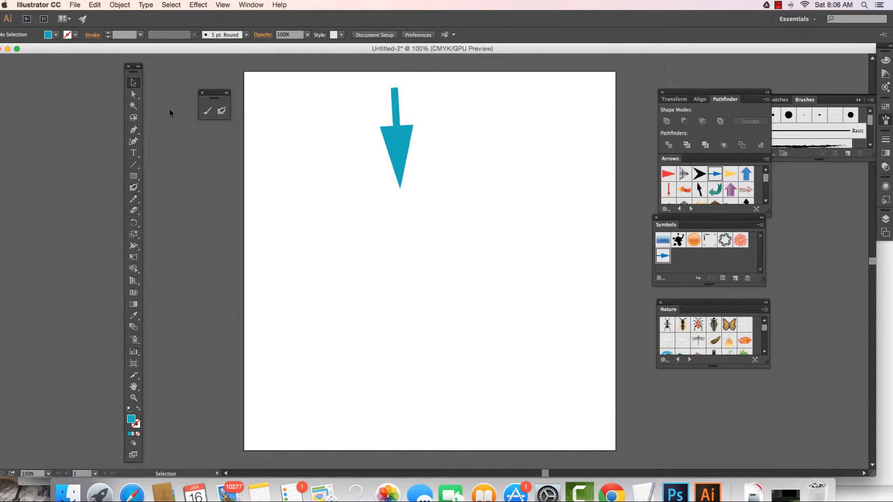
click(134, 95)
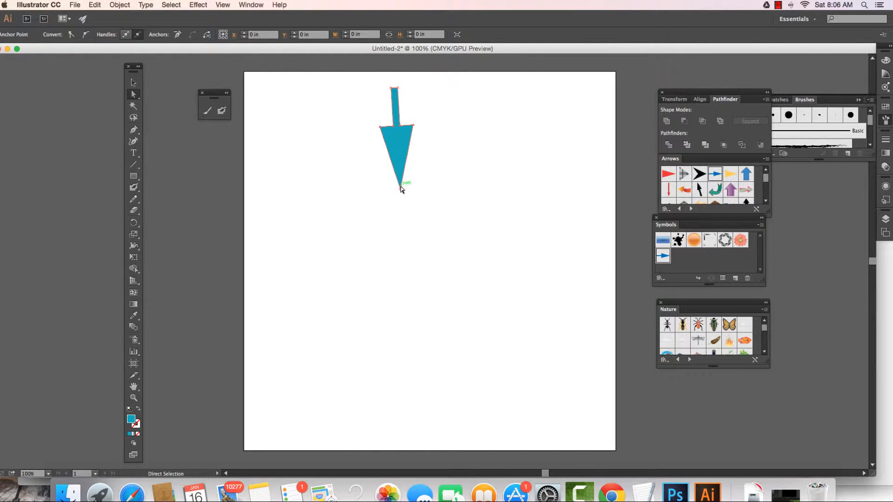
drag(400, 188, 402, 224)
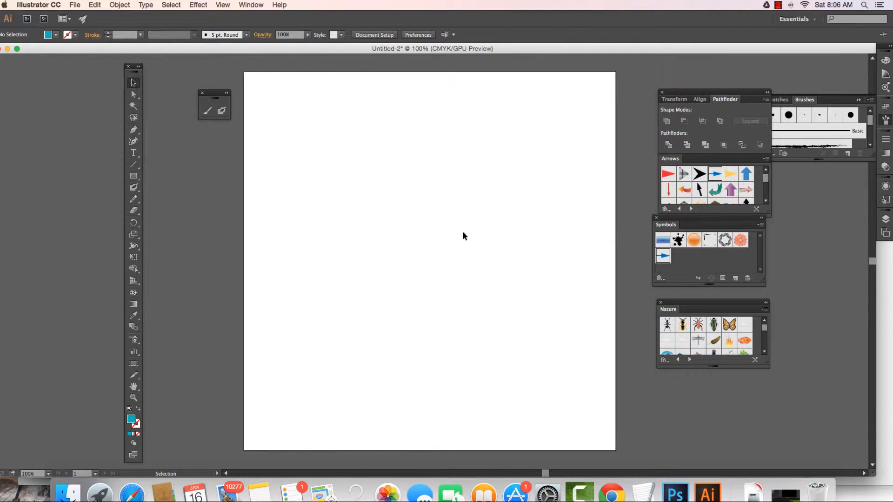
mouse_move(125, 353)
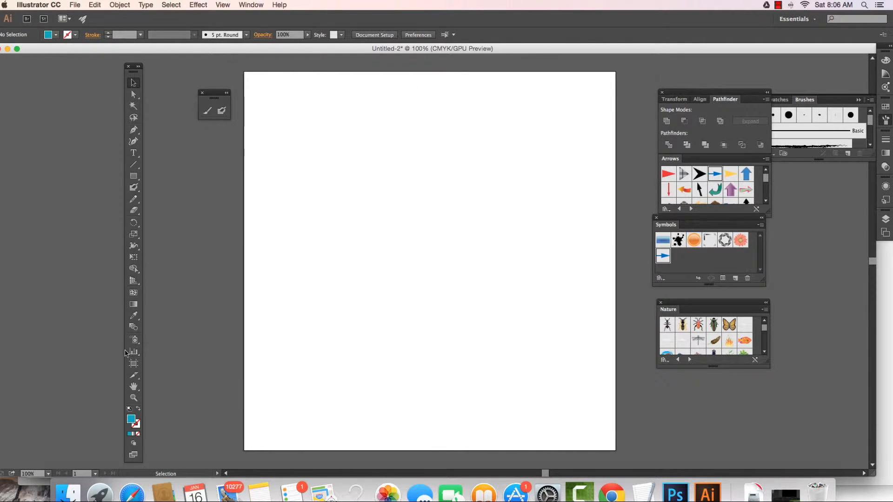
mouse_move(134, 340)
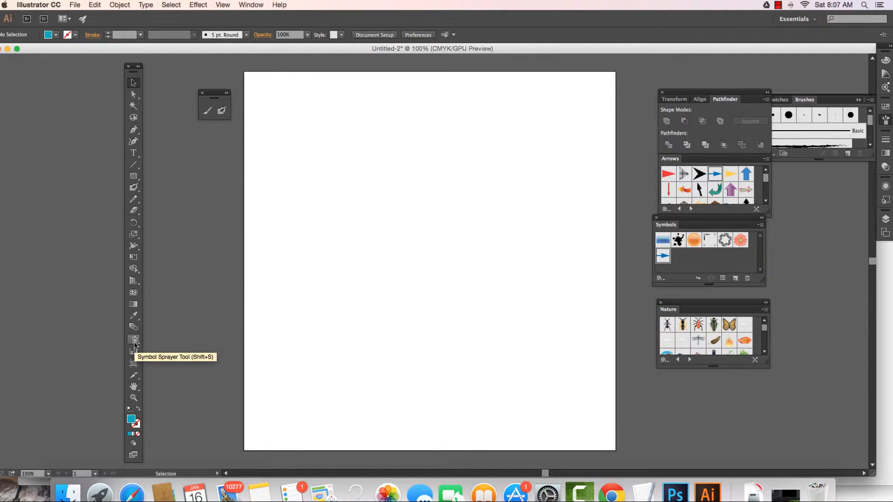
Reveal the symbolism tools flyout from the Symbol Sprayer tool
click(134, 340)
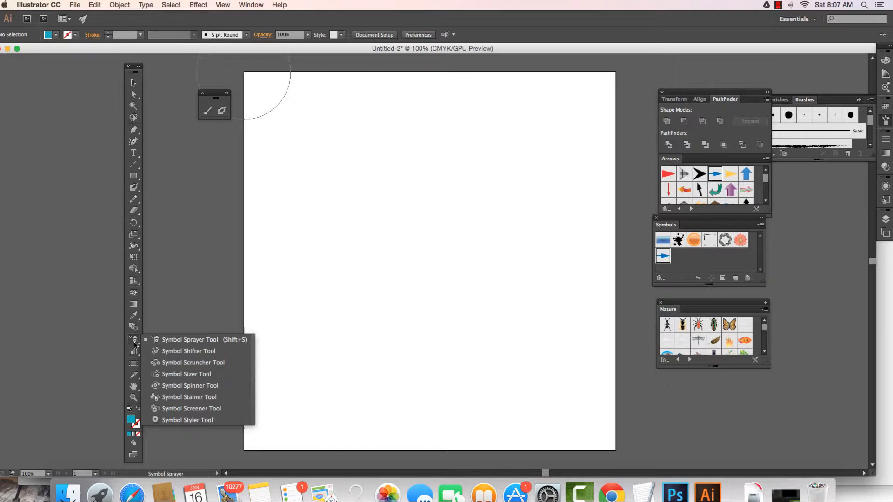
mouse_move(252, 353)
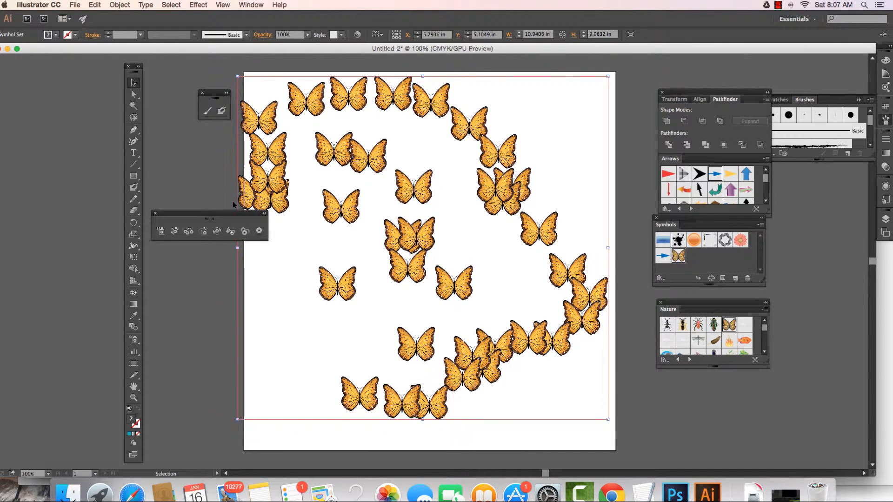
mouse_move(174, 233)
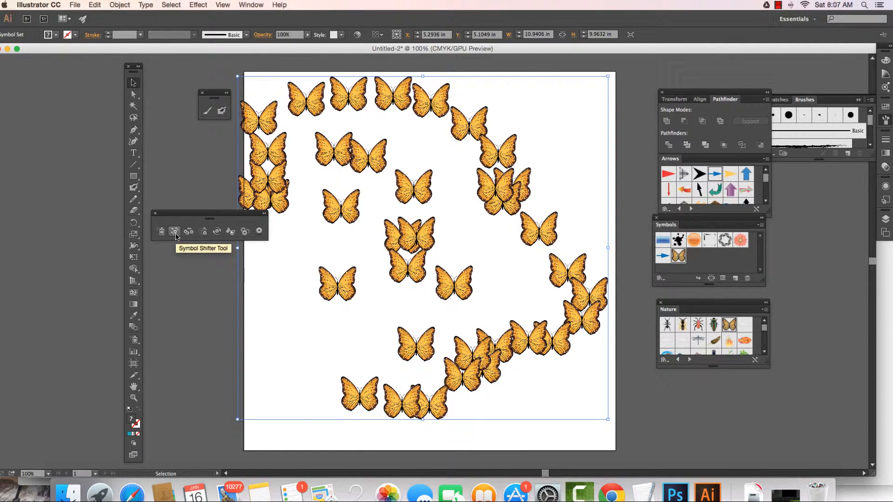
Cycle through the Shifter, Scruncher and Sizer tools, then rotate the upper-right and top butterfly clusters with the Spinner
click(174, 230)
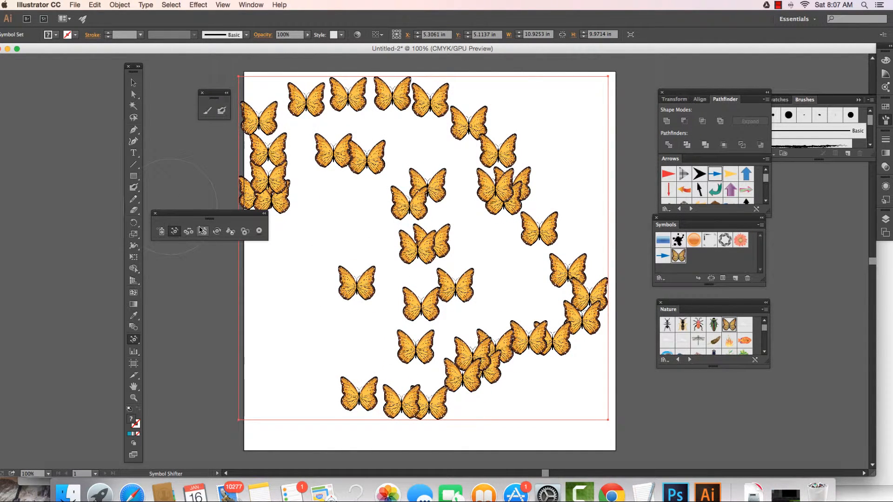
click(188, 232)
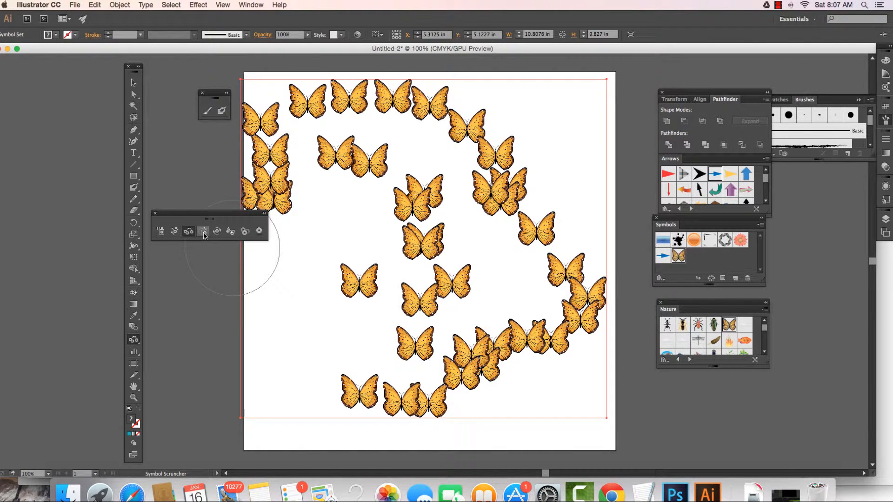
click(203, 231)
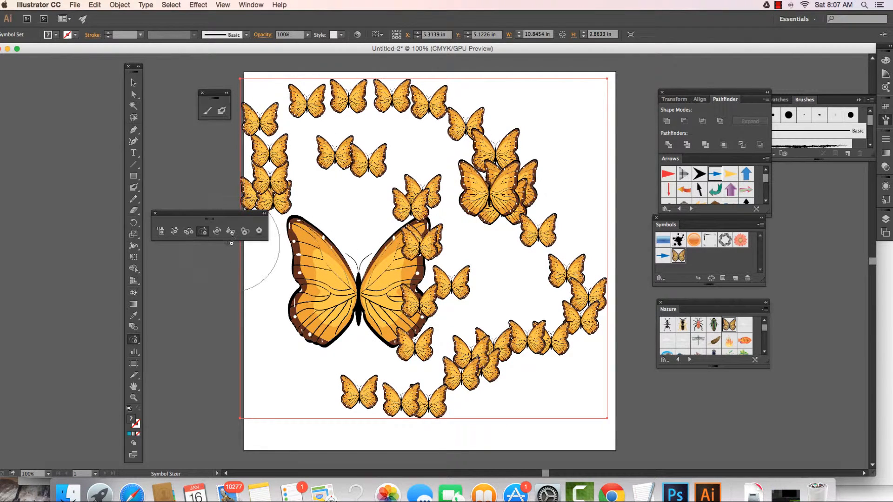
click(216, 231)
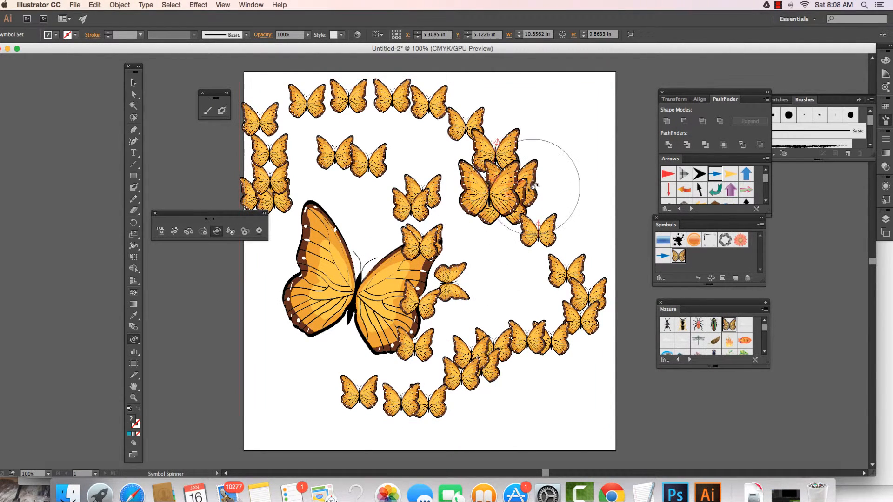
drag(532, 188, 456, 117)
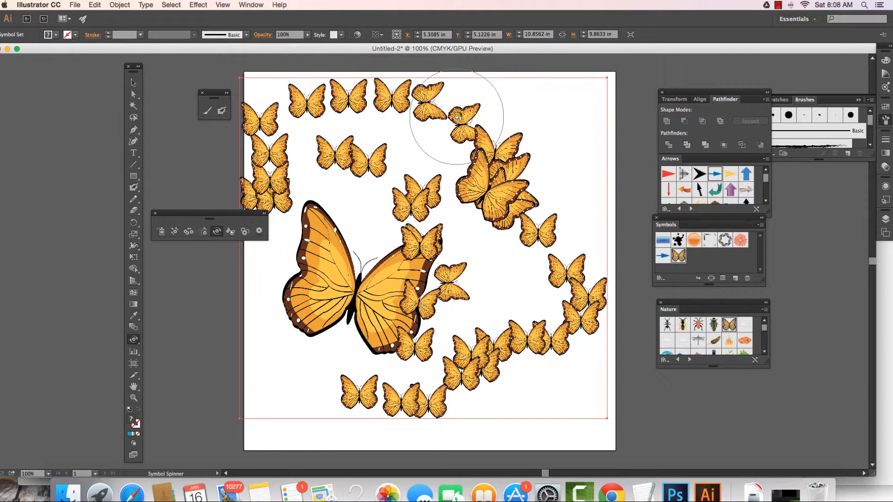
drag(455, 118, 352, 182)
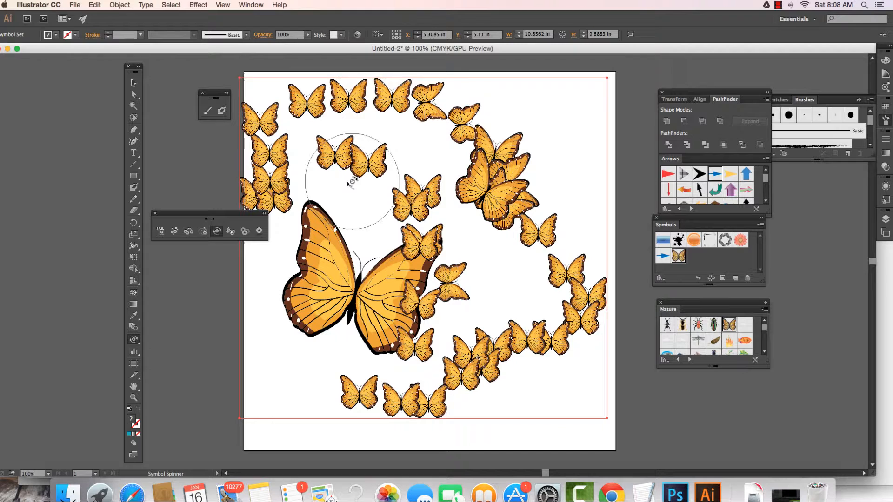
mouse_move(231, 232)
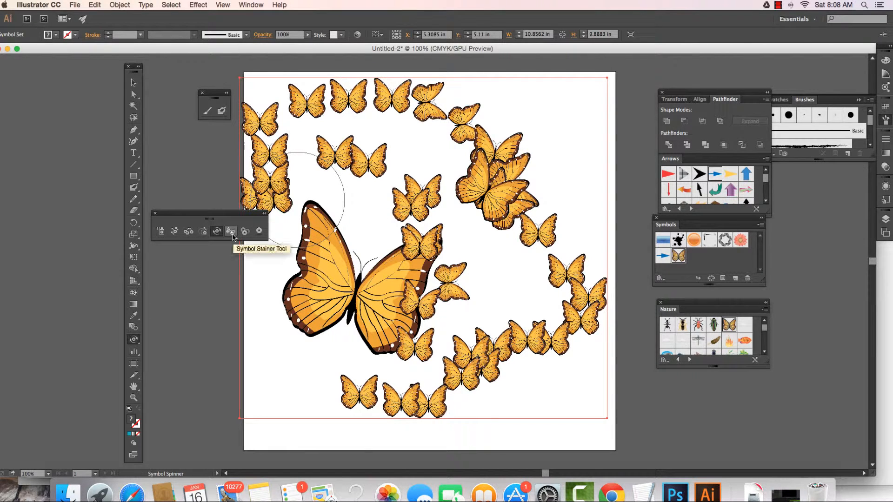
Try the Symbol Stainer, then fade butterflies semi-transparent with the Symbol Screener
click(231, 231)
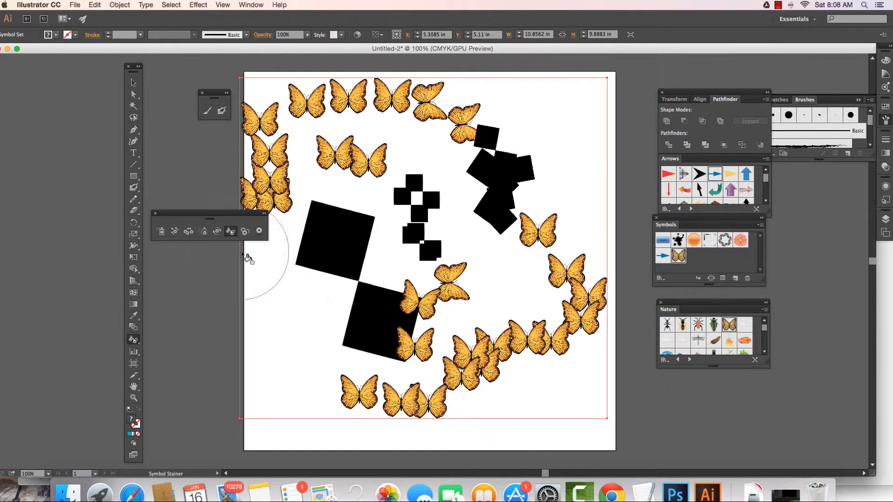
mouse_move(231, 232)
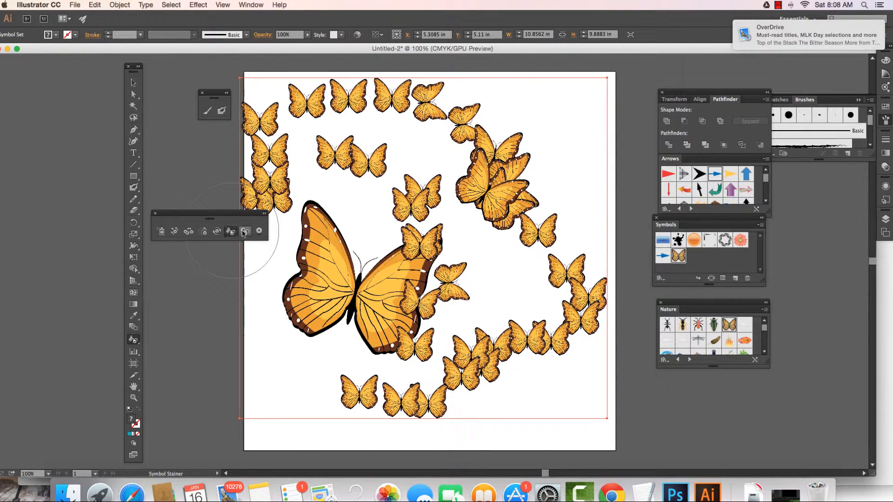
click(245, 232)
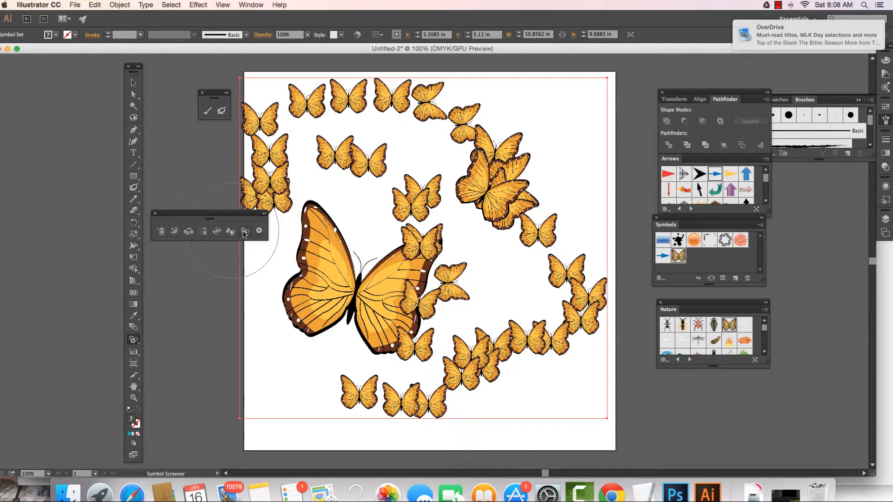
click(244, 232)
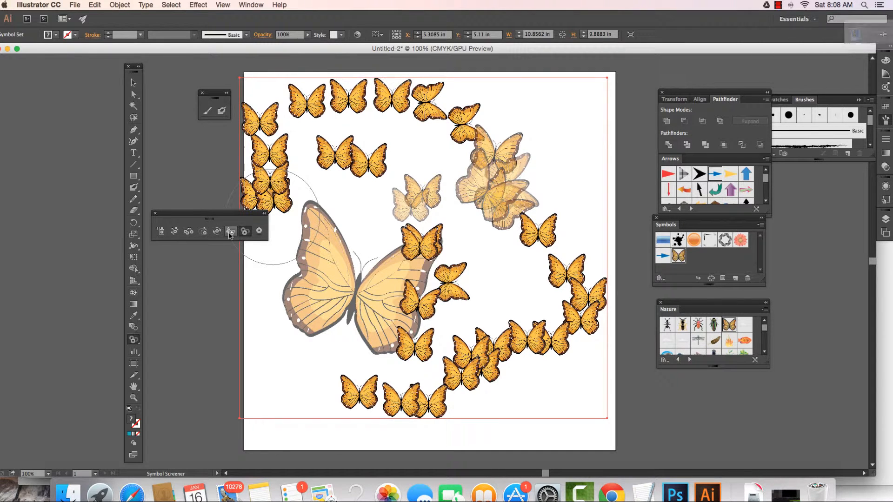
mouse_move(259, 232)
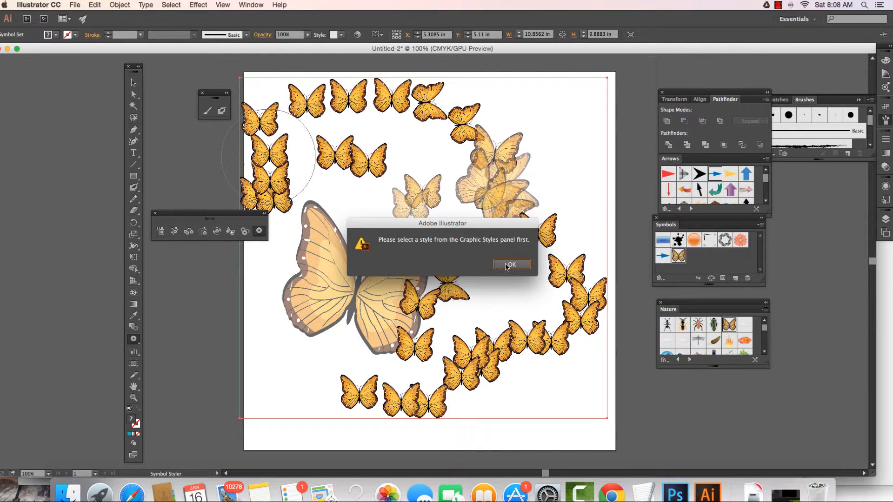
Dismiss the graphic style alert and open the Graphic Styles panel
click(512, 264)
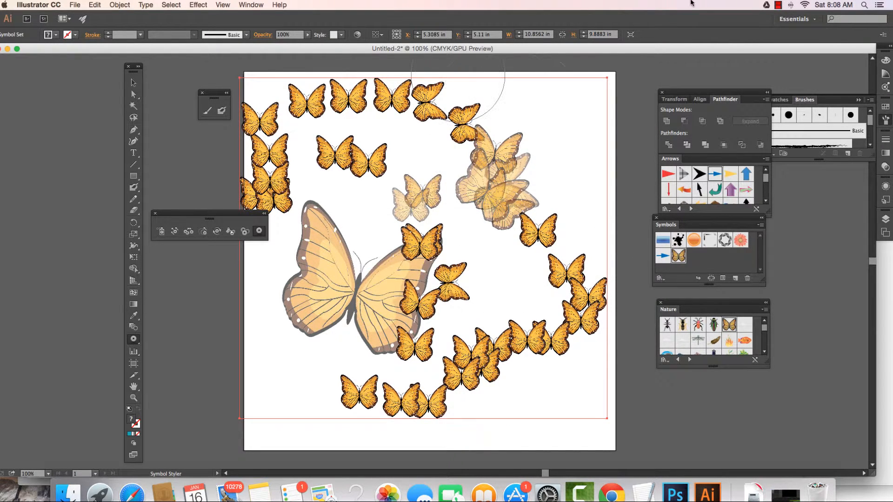
click(787, 5)
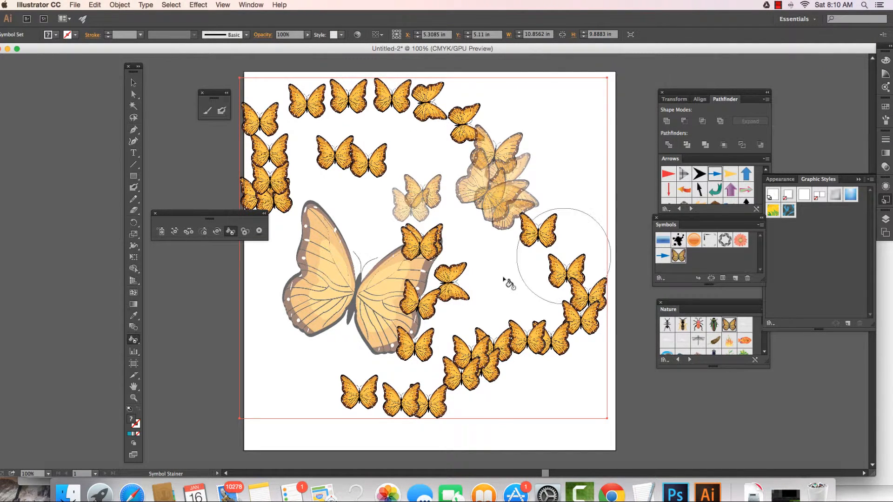
mouse_move(259, 231)
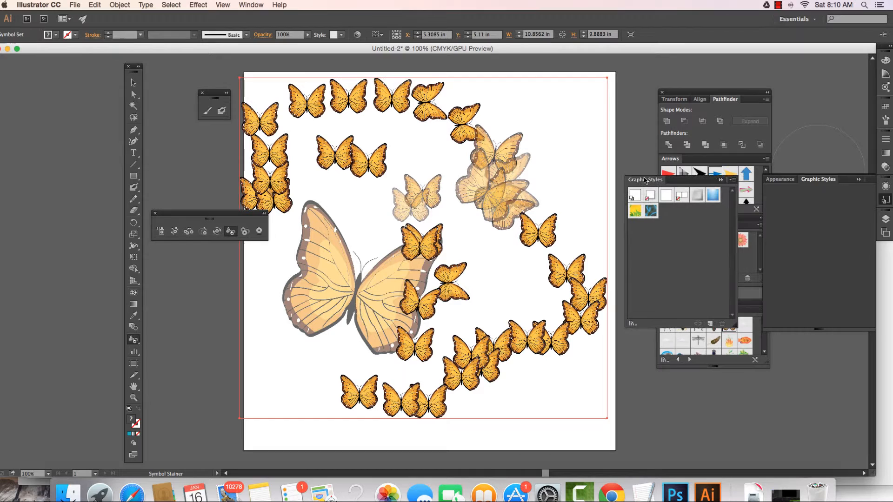
Load the Additive and Artistic Effects graphic style libraries
click(732, 180)
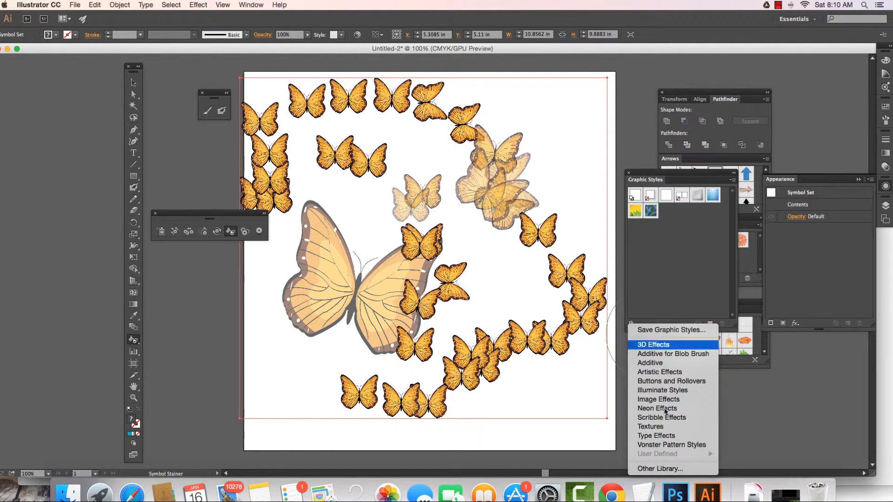
mouse_move(655, 363)
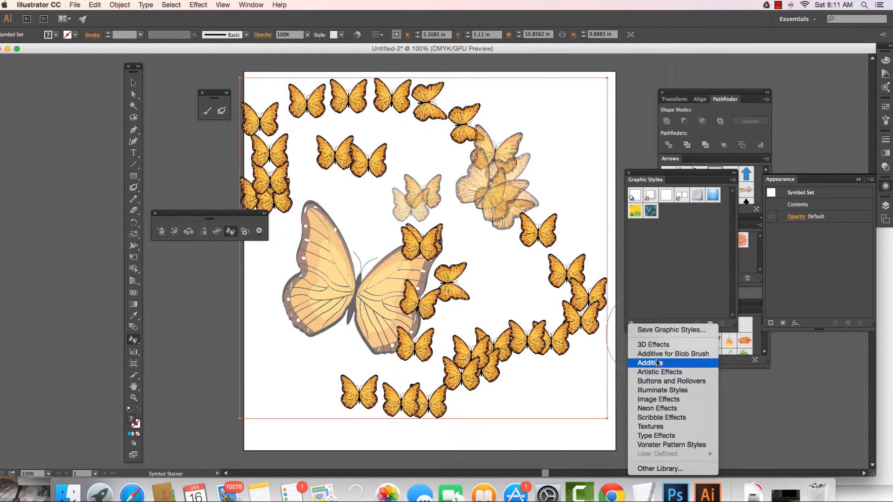
click(649, 363)
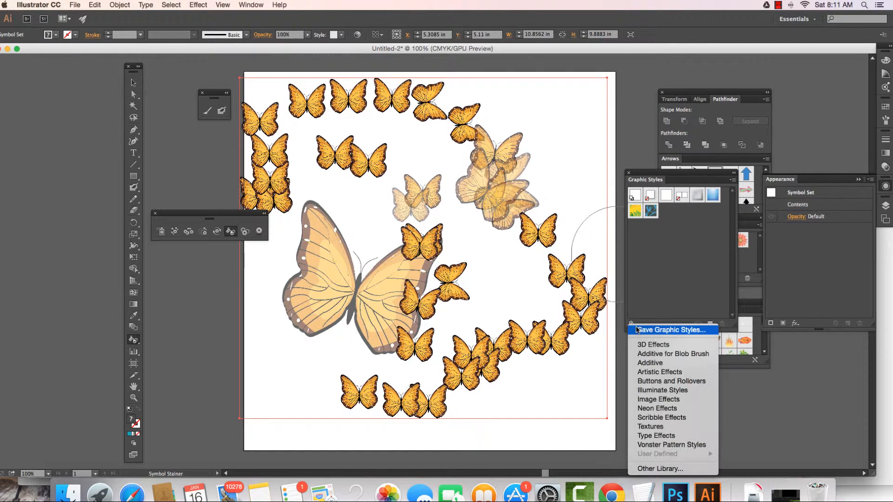
mouse_move(660, 372)
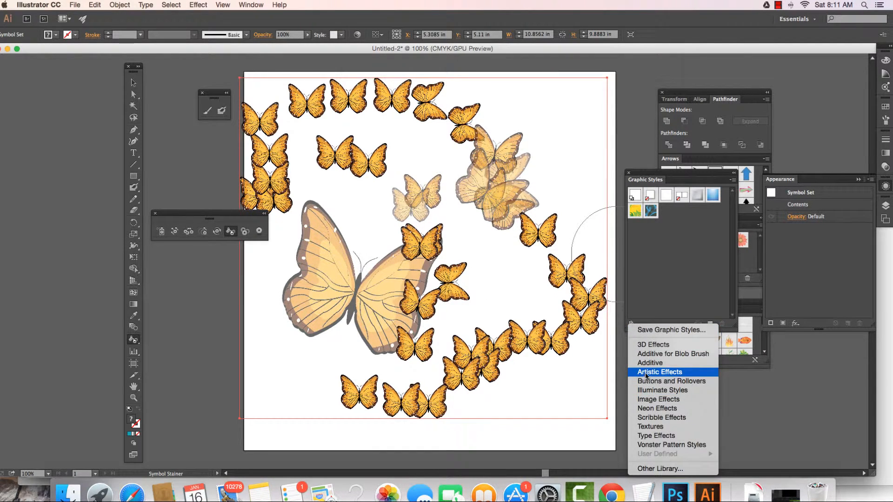
click(659, 373)
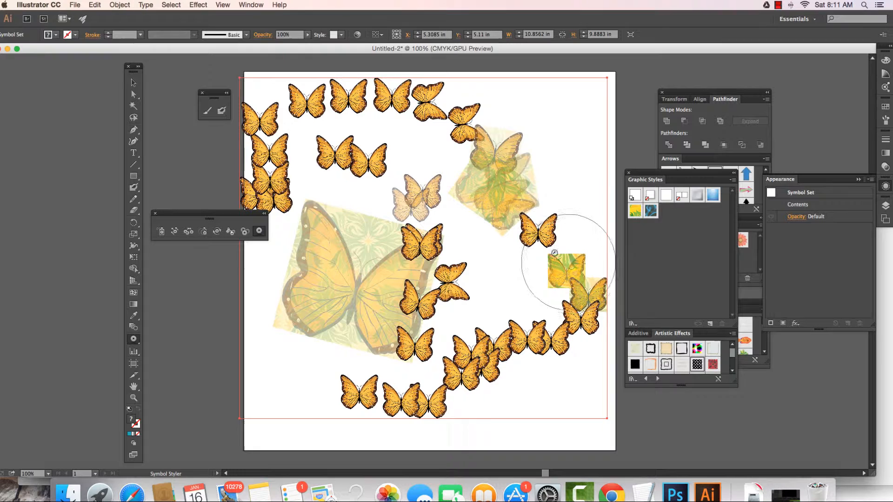
Style a top-left butterfly green, then choose Pompadour_GS and confirm its options unchanged
drag(564, 268, 333, 156)
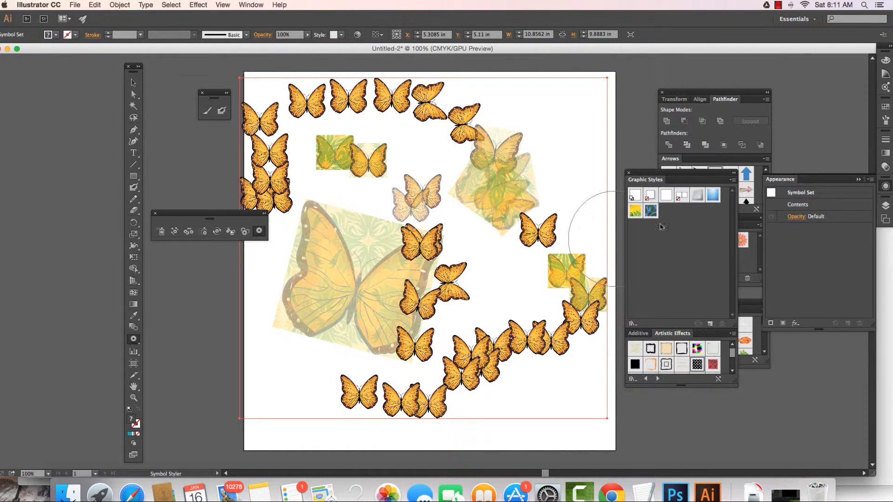
click(649, 210)
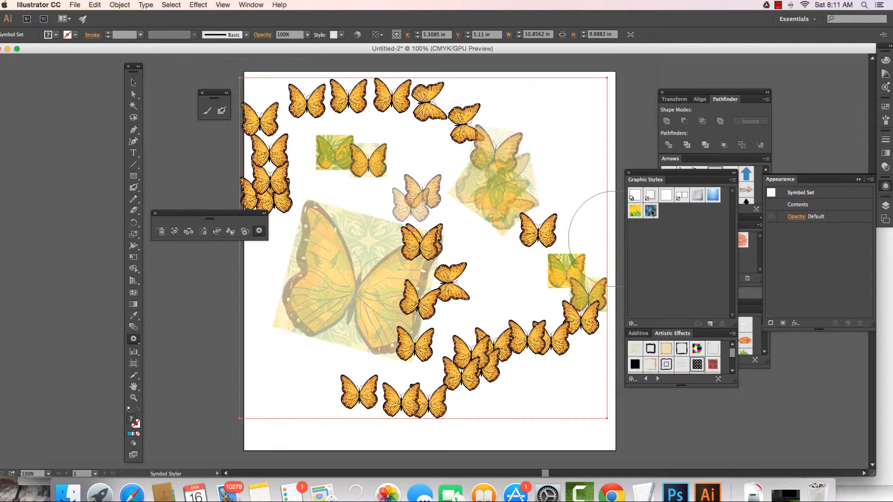
double_click(651, 210)
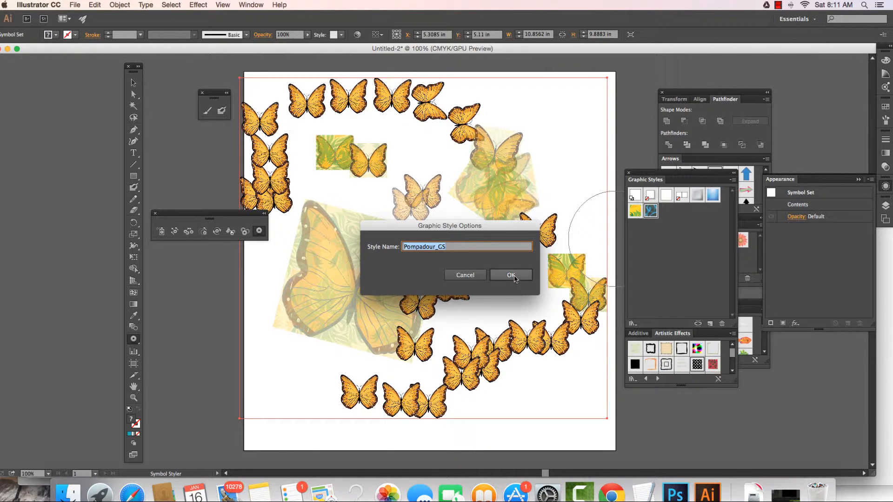
click(511, 274)
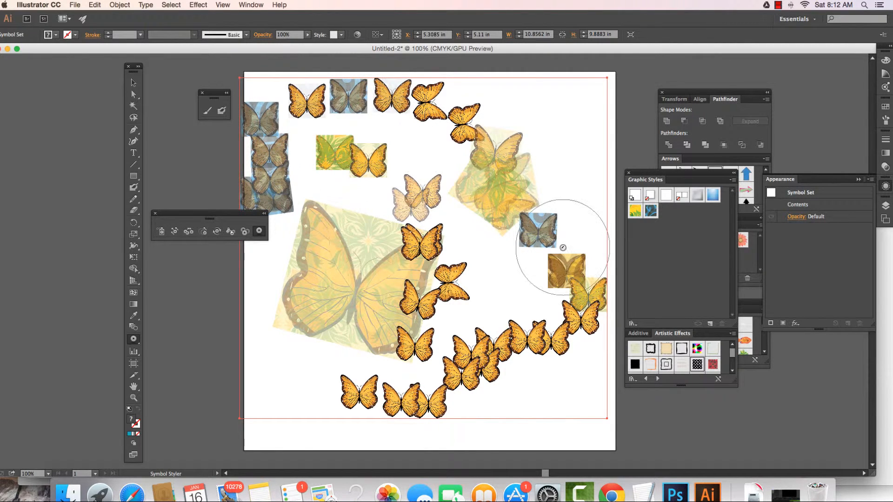
click(76, 5)
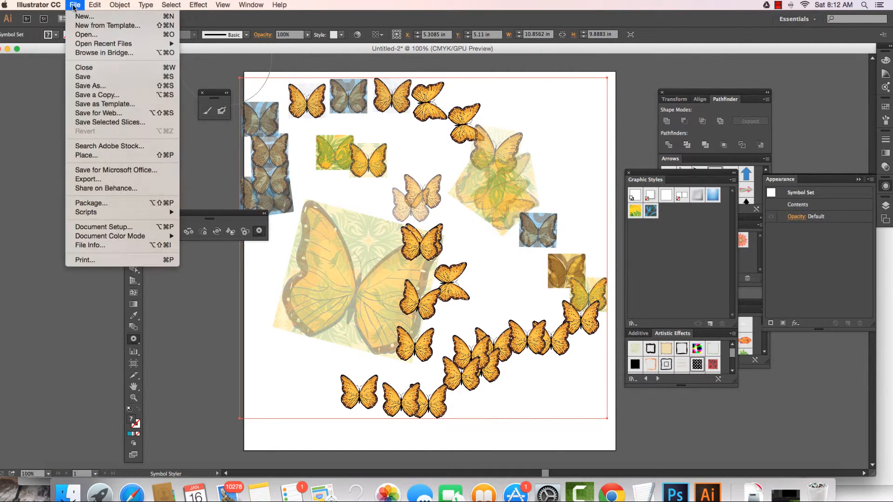
Create new blank document Untitled-3 and draw several overlapping squares near its top left
click(82, 15)
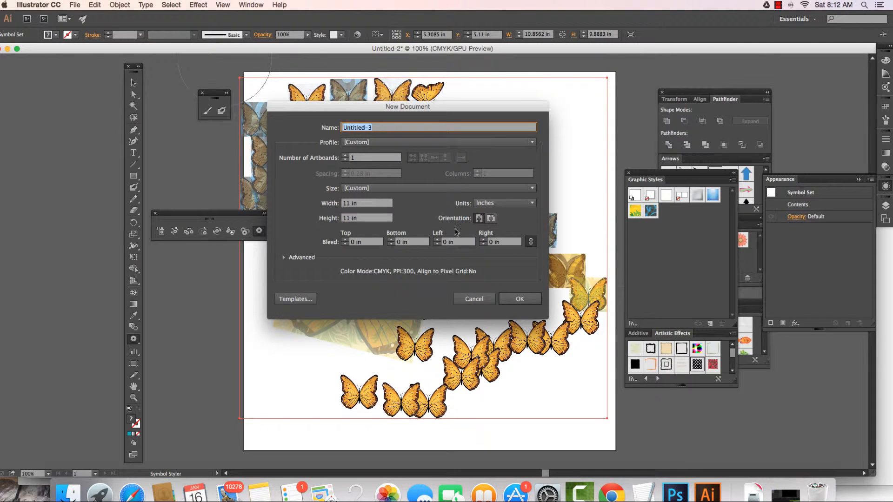
click(520, 299)
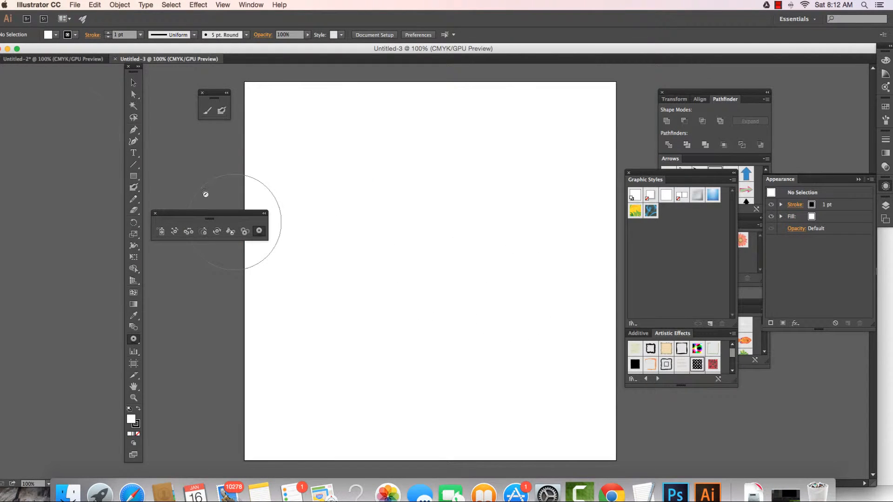
click(133, 176)
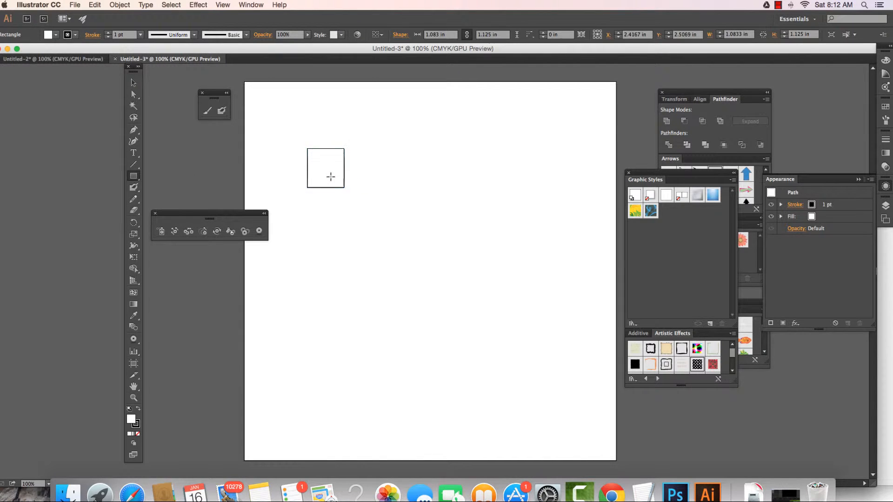
drag(325, 169, 359, 197)
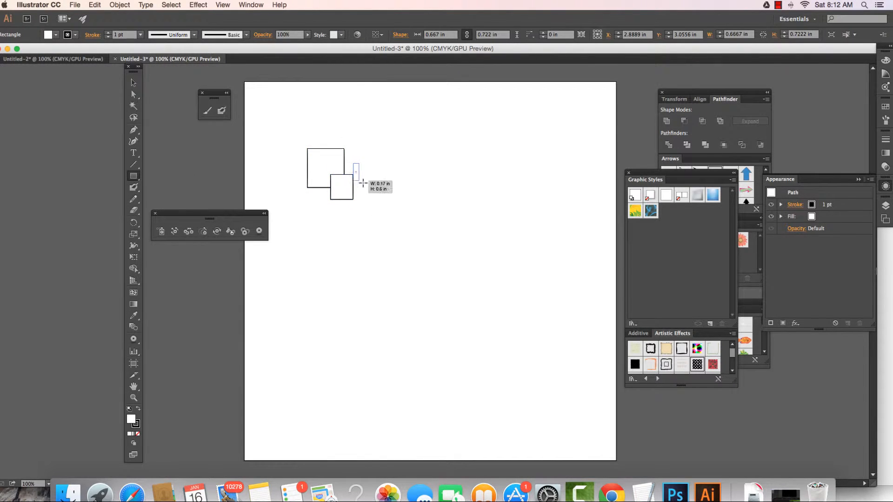
drag(356, 174, 369, 141)
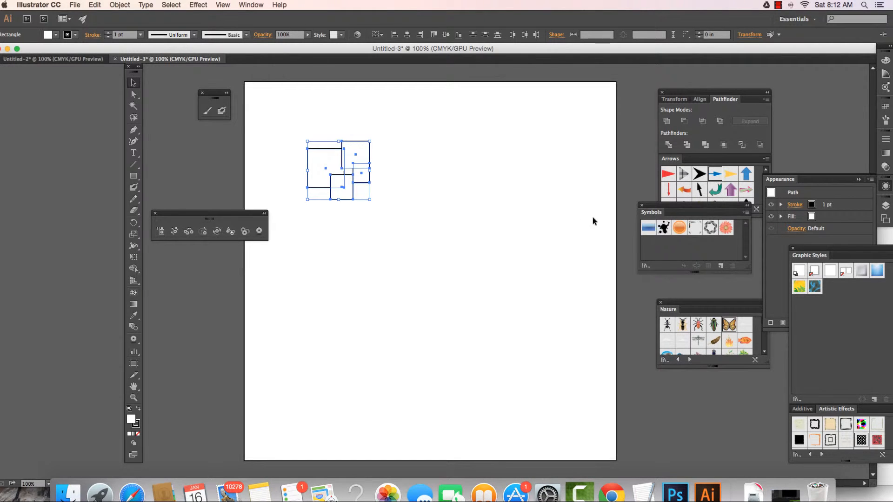
mouse_move(355, 75)
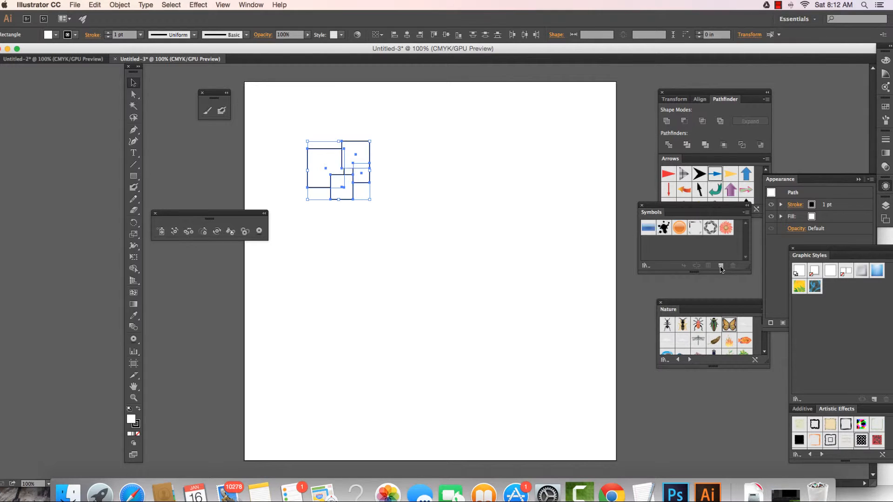
Save the overlapping squares as a symbol named 'squares' and place a second instance to the right
click(721, 266)
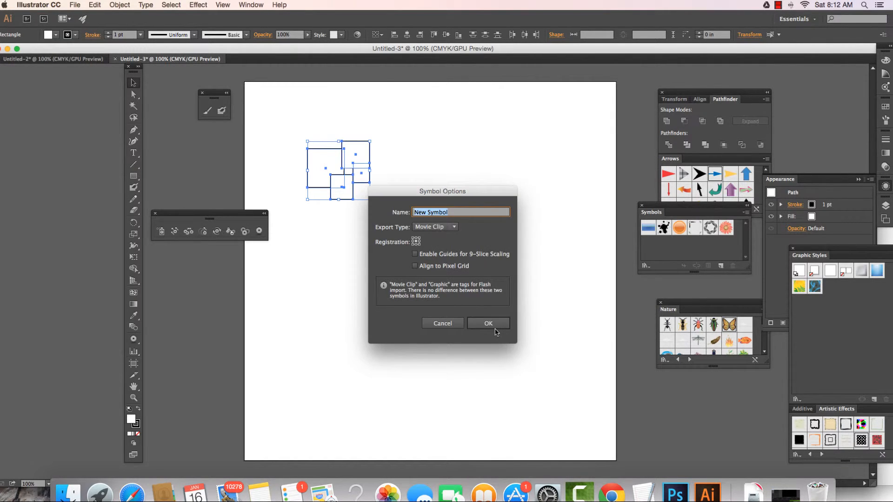
text(squar)
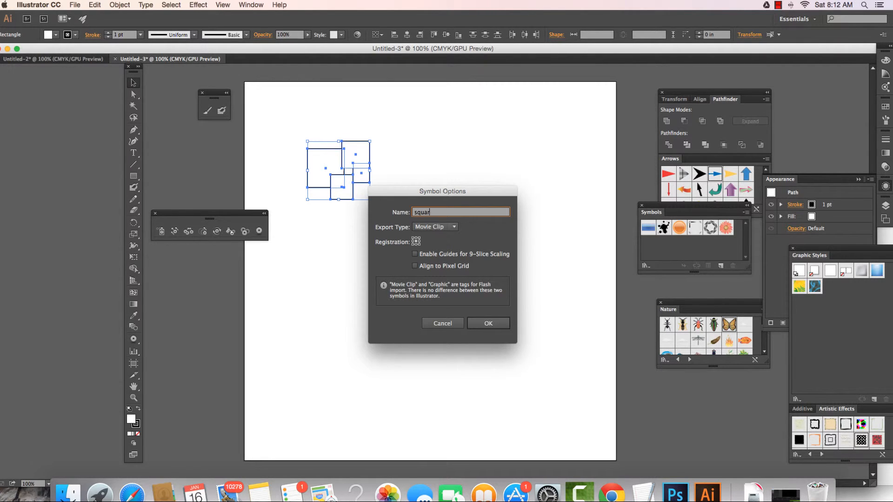
text(es)
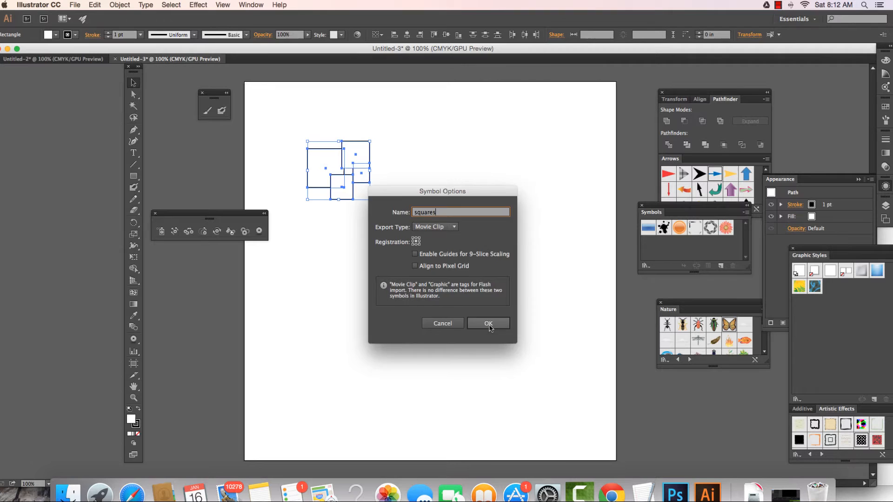
click(488, 324)
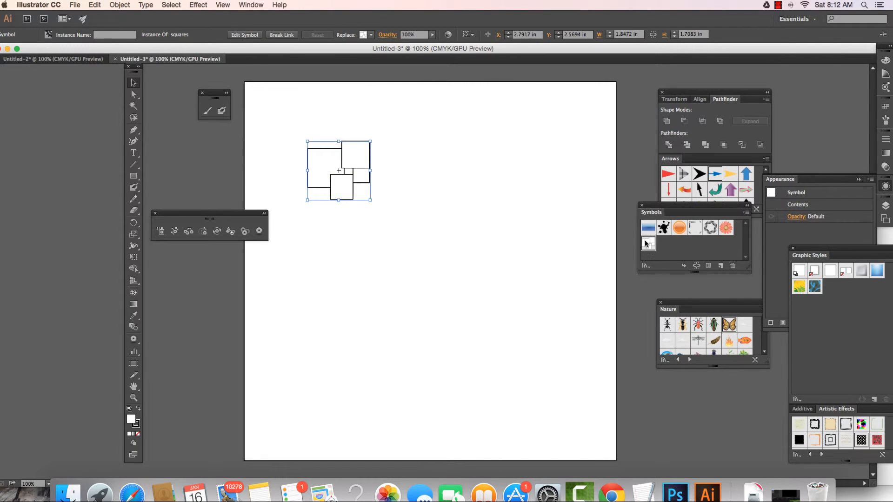
drag(339, 170, 503, 200)
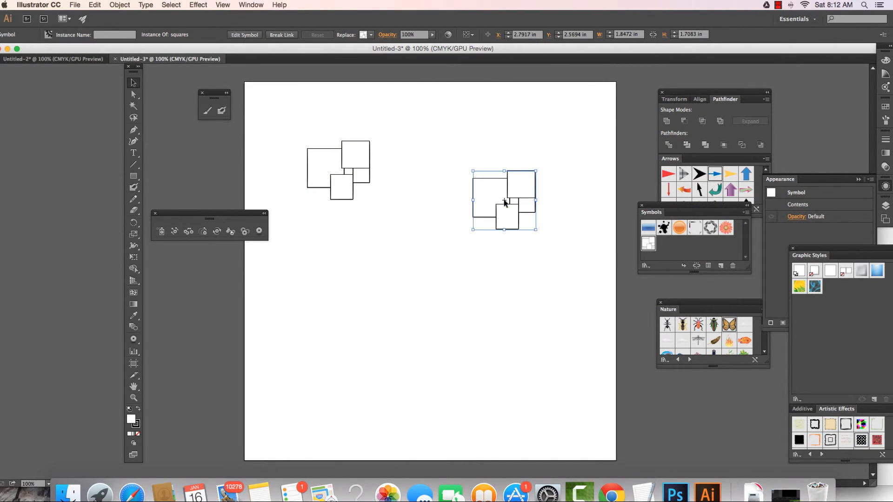